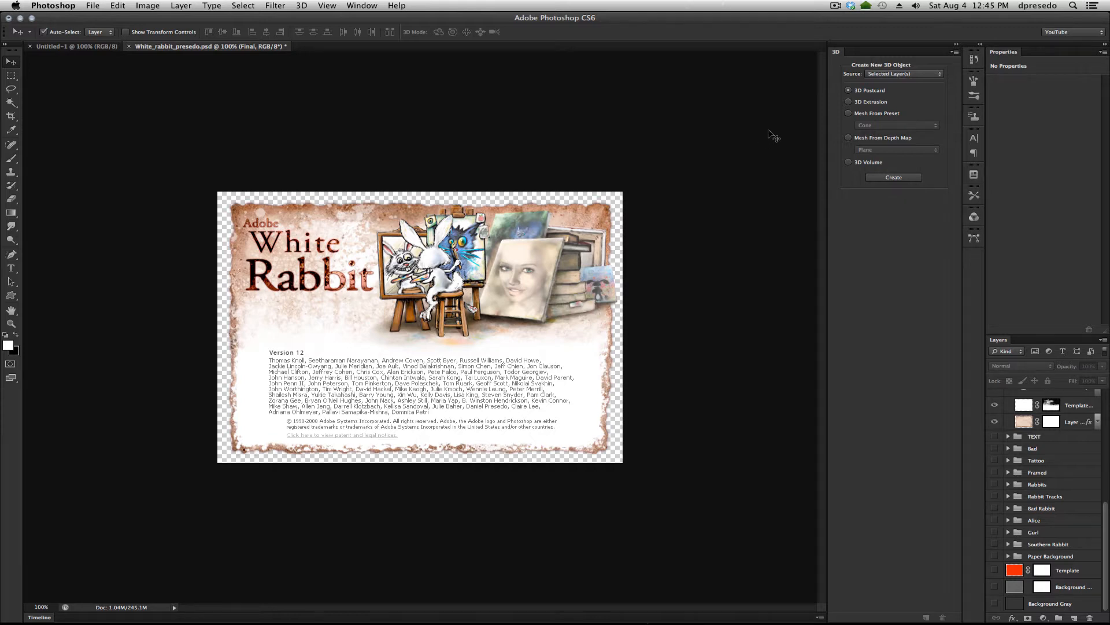
# Open the Window menu to list the panels available to show.
pyautogui.click(361, 4)
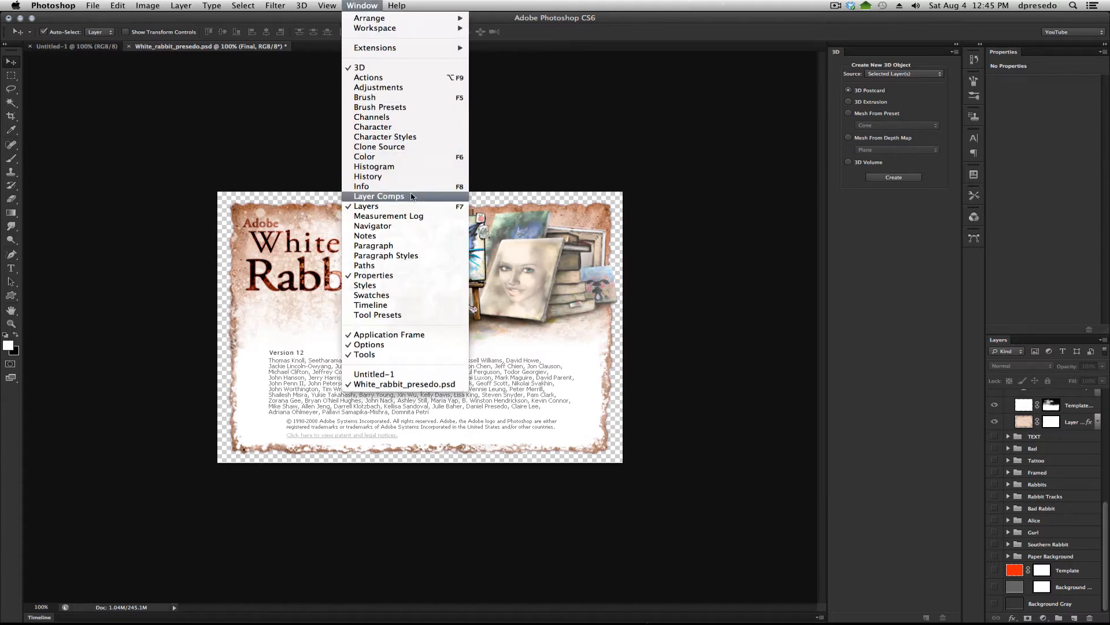
# Show the Layer Comps panel listing the White Rabbit document's saved comps.
pyautogui.click(378, 196)
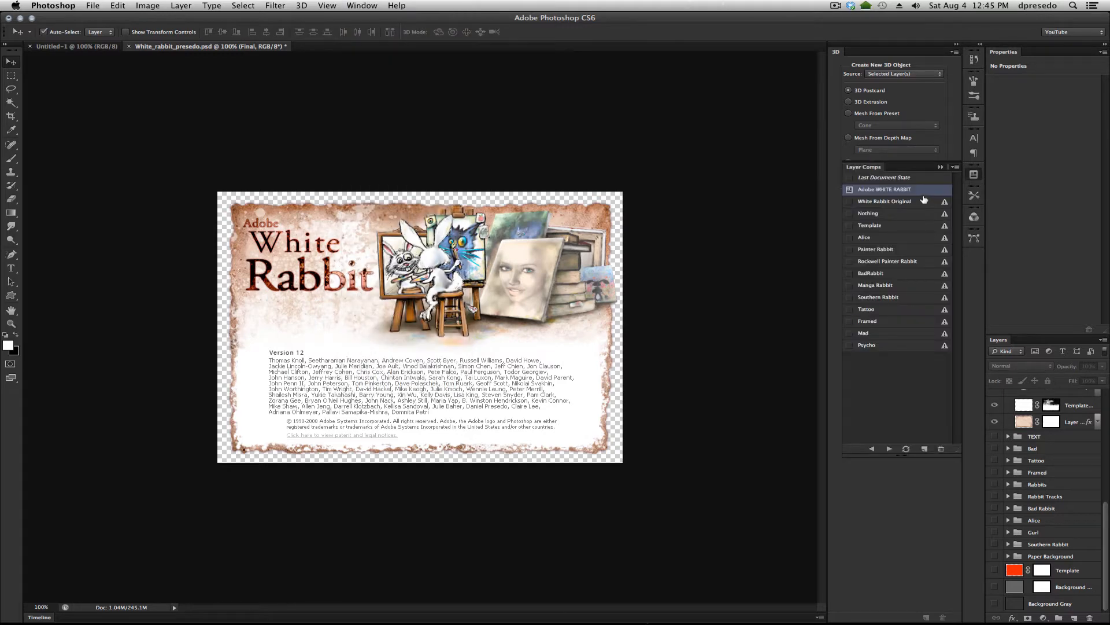
pyautogui.moveTo(923, 198)
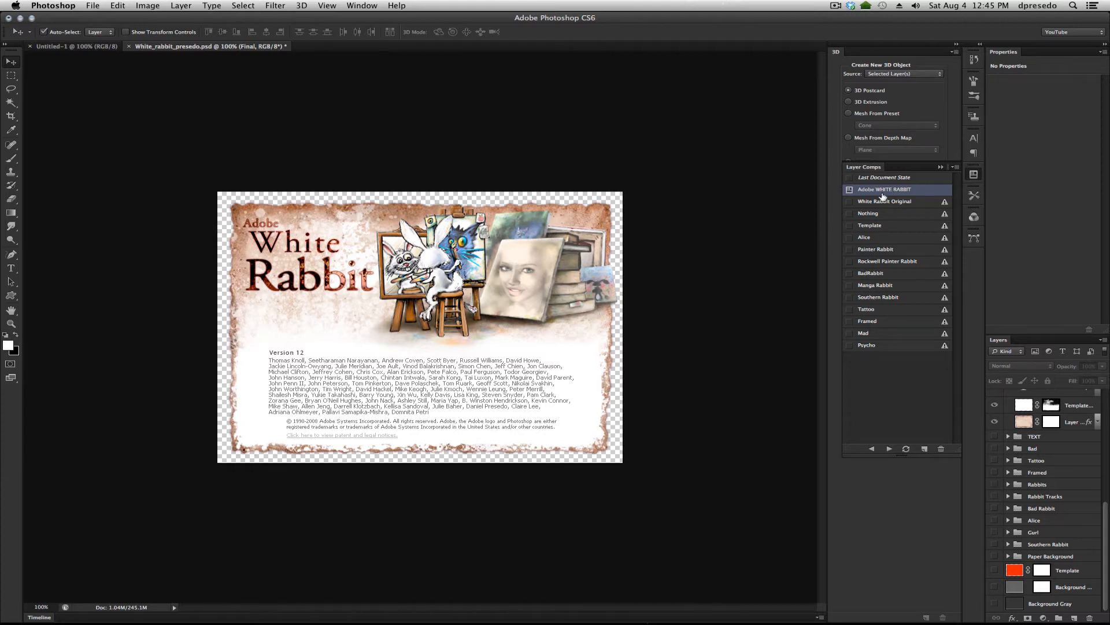
pyautogui.moveTo(850, 207)
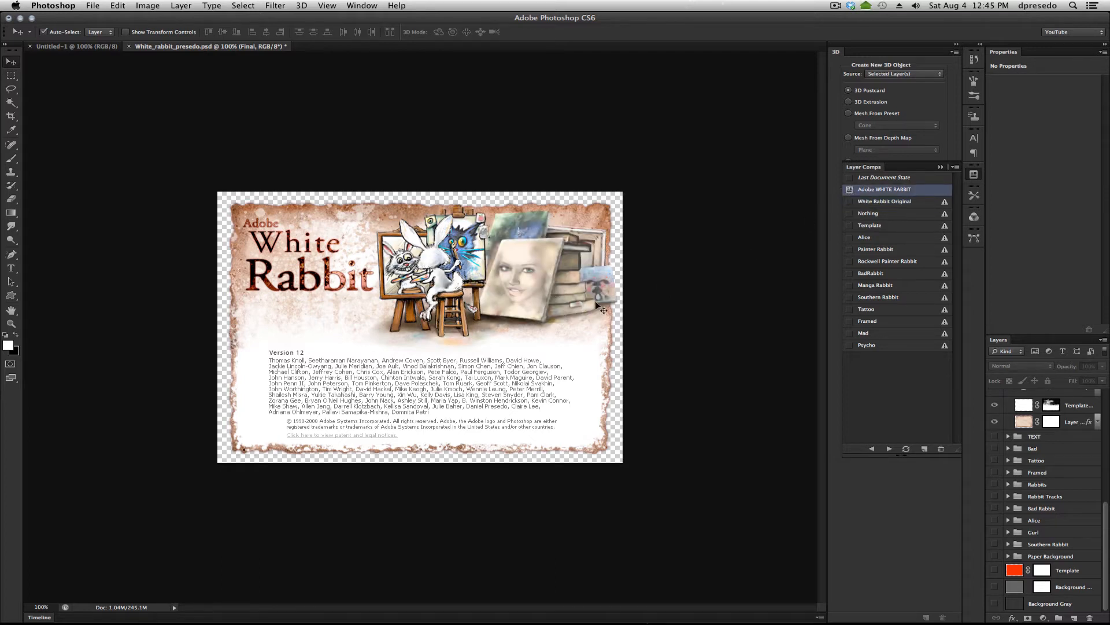
# Apply the Alice, Painter Rabbit, Manga Rabbit and Southern Rabbit comps in turn, ending on Tattoo.
pyautogui.click(849, 238)
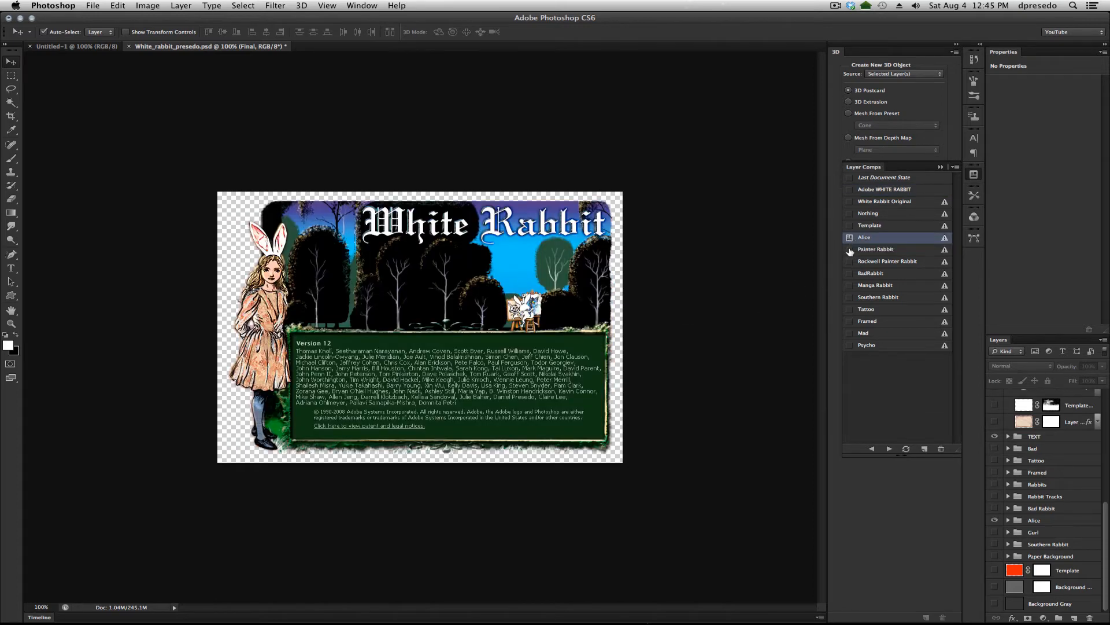
pyautogui.click(849, 248)
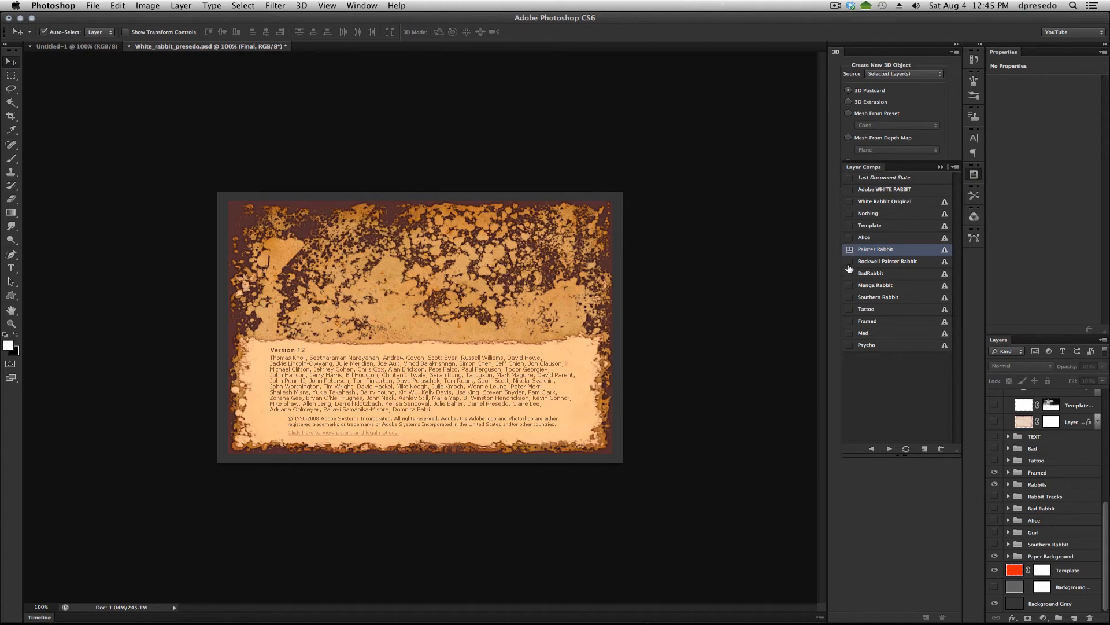
pyautogui.click(849, 284)
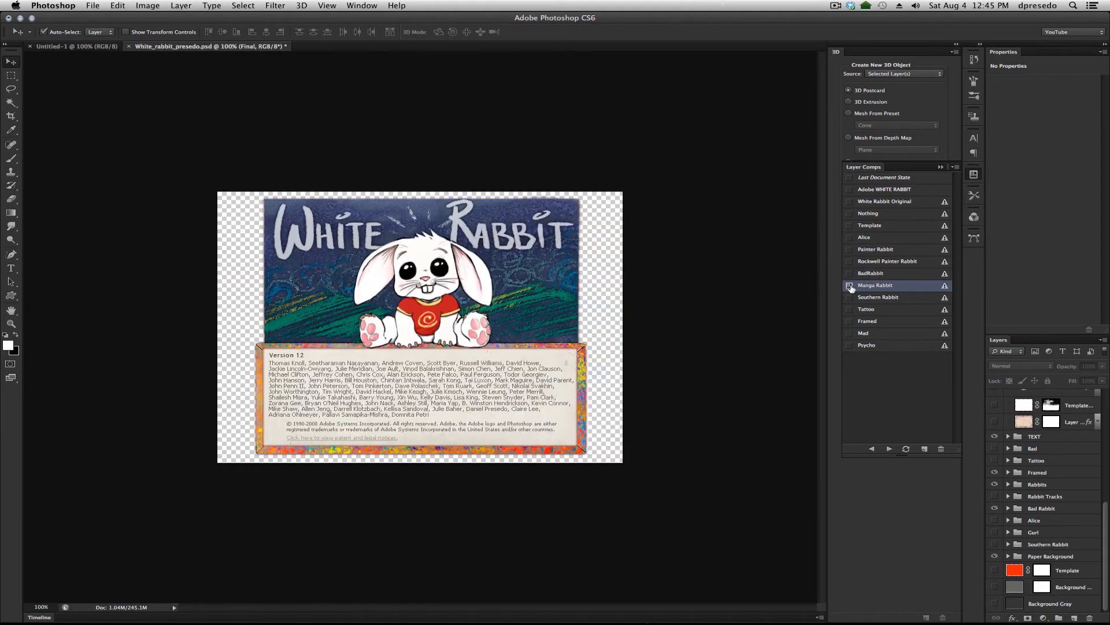
pyautogui.click(849, 297)
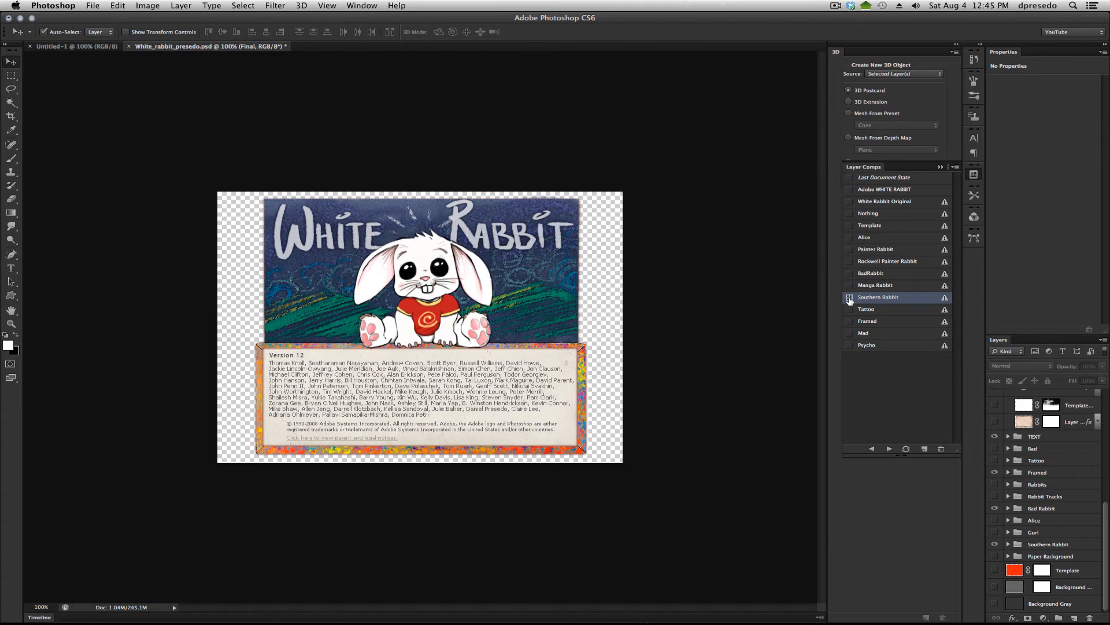
pyautogui.click(849, 309)
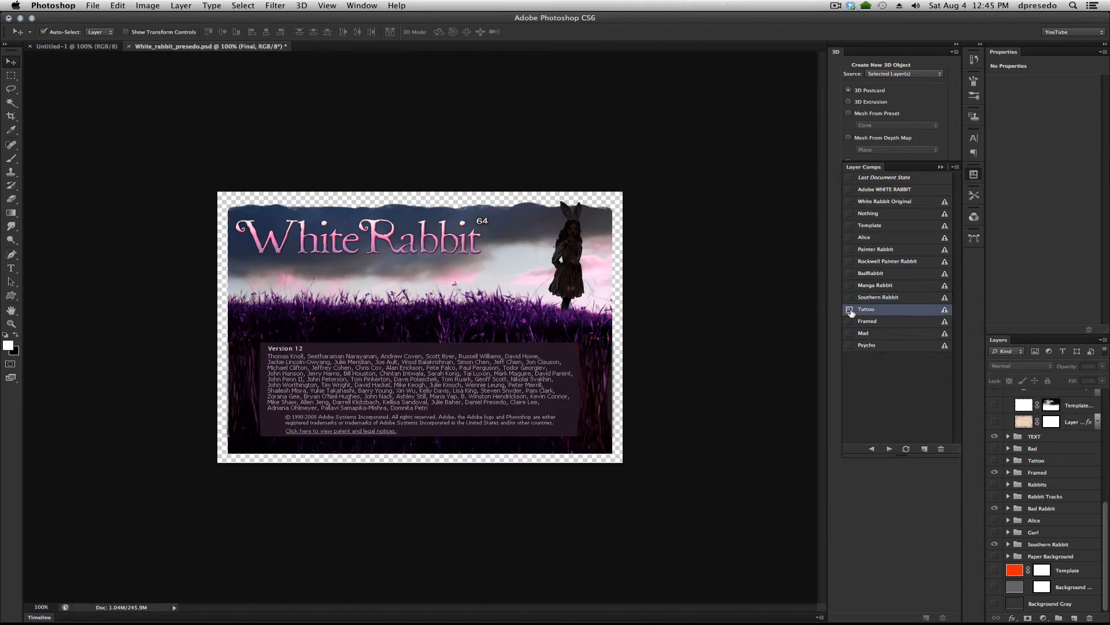
pyautogui.click(849, 308)
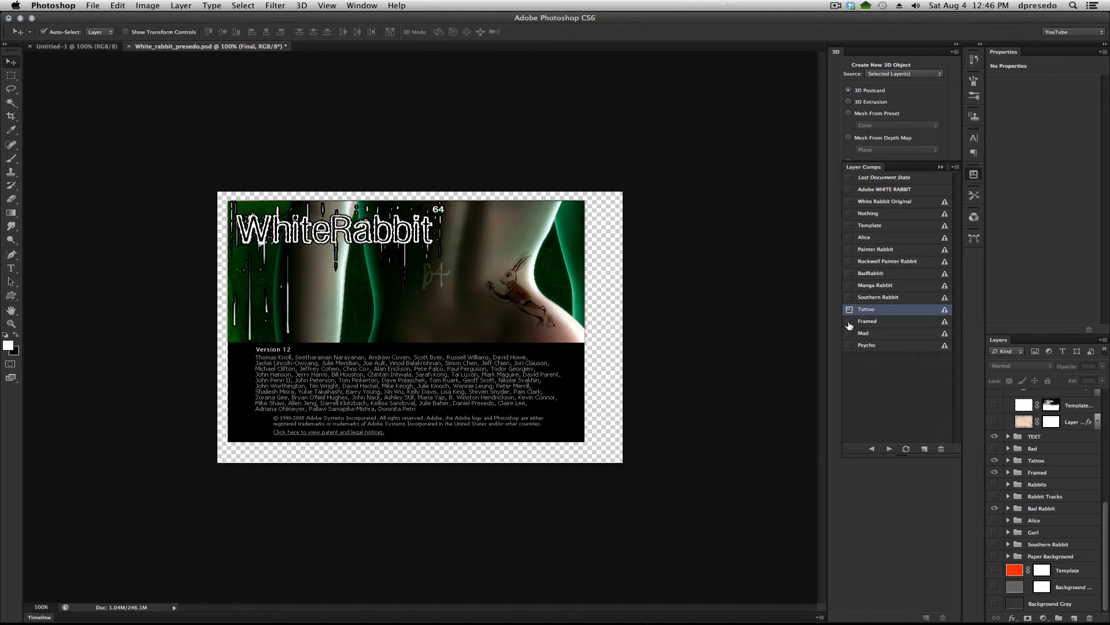
# Apply the Framed, Mad, Psycho, Mad and Rockwell Painter Rabbit comps, ending on Southern Rabbit.
pyautogui.click(849, 321)
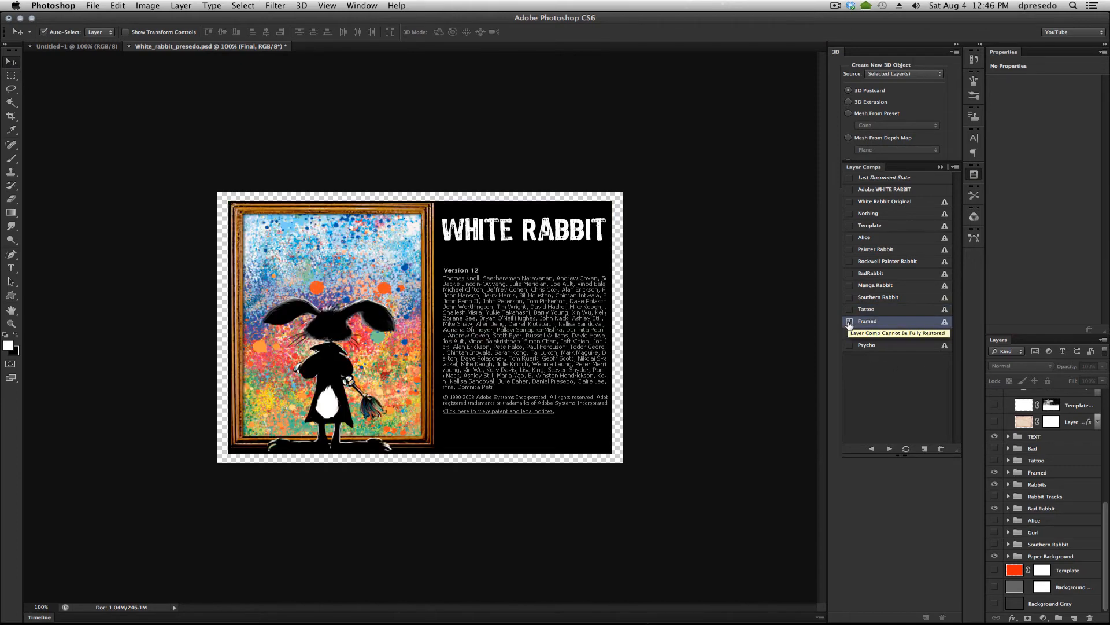
pyautogui.click(849, 333)
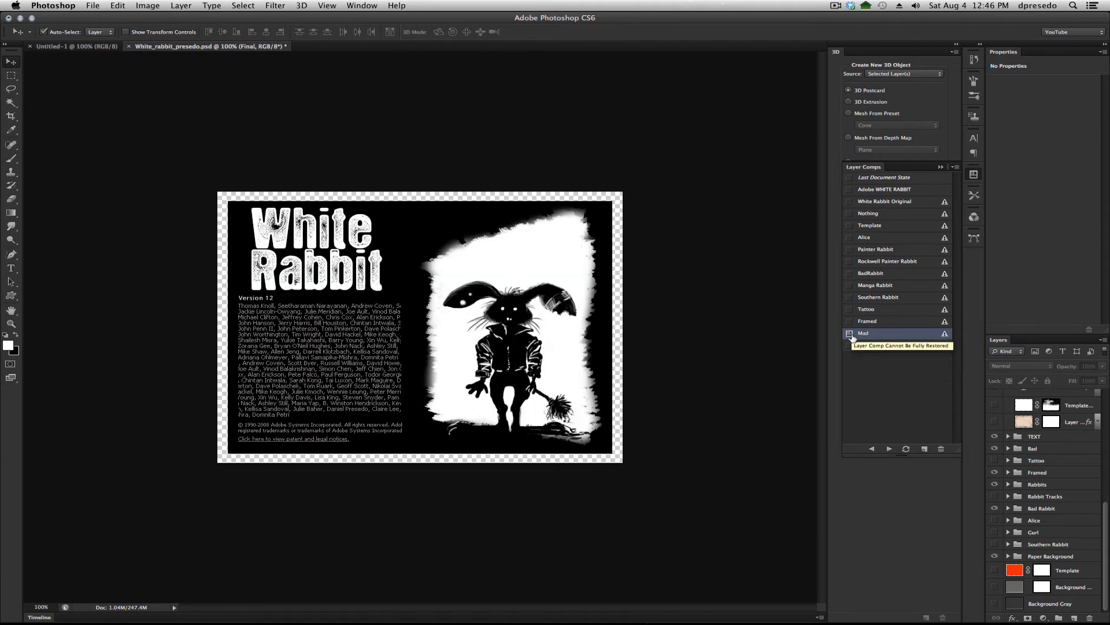
pyautogui.click(849, 344)
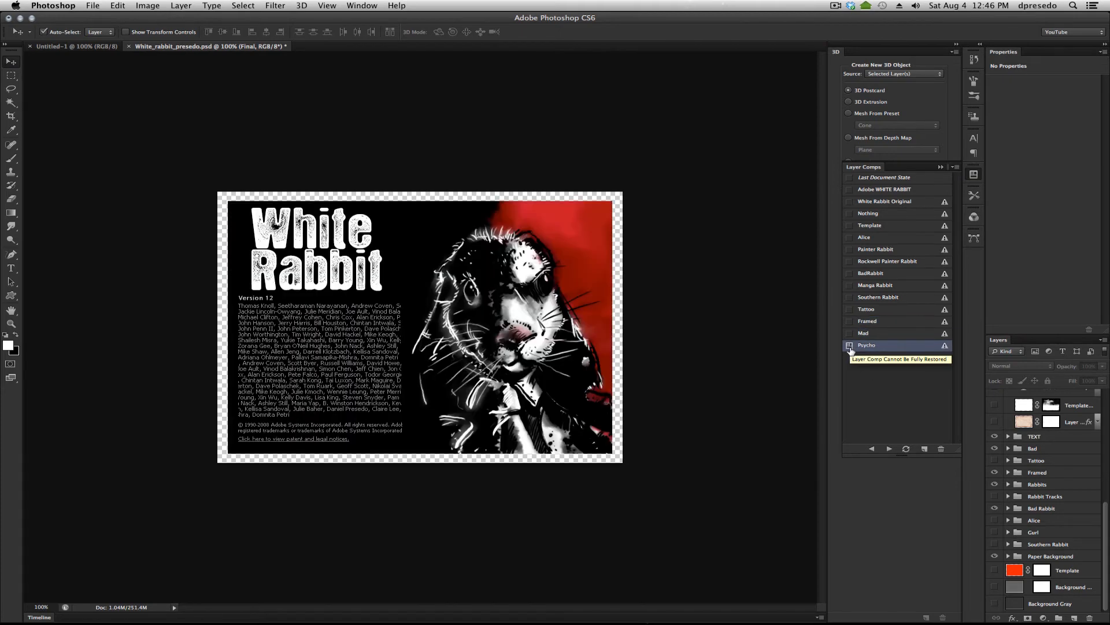
pyautogui.click(863, 333)
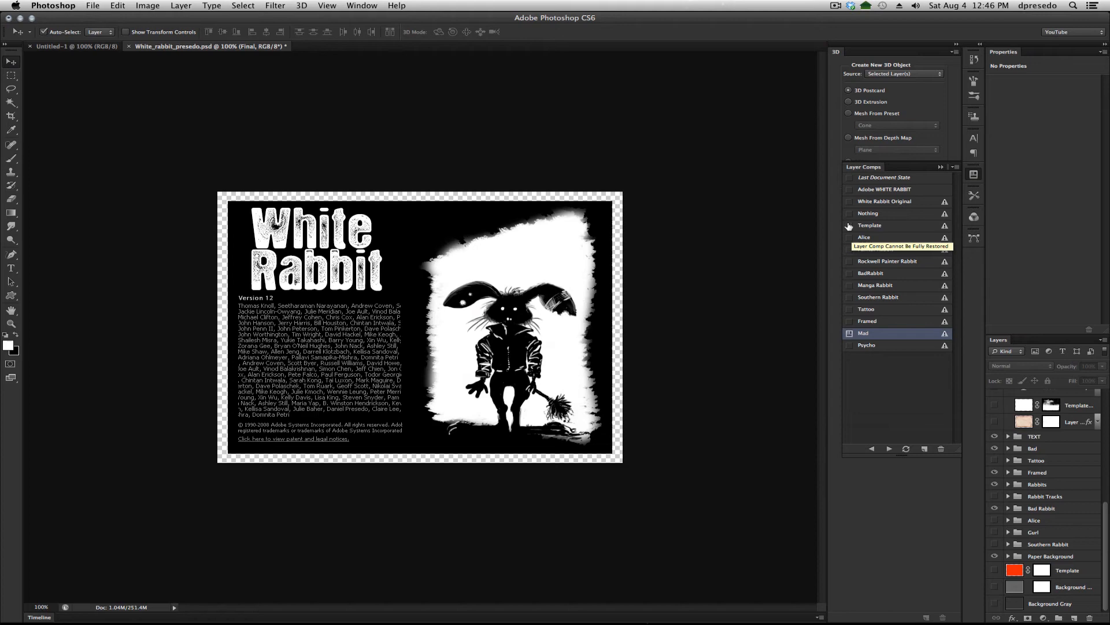
pyautogui.click(887, 262)
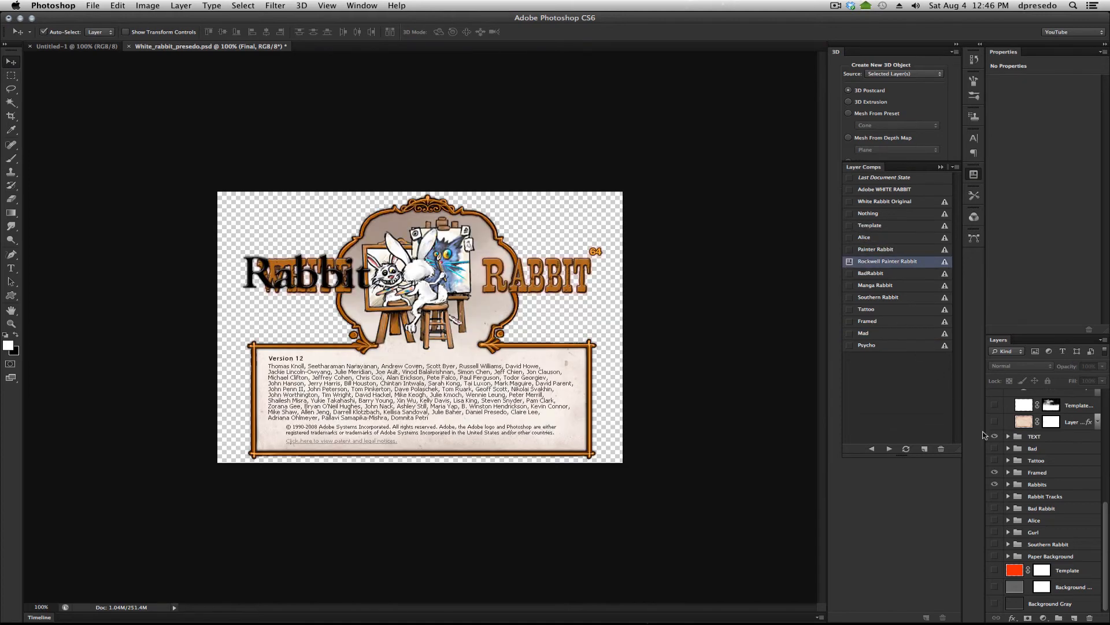
pyautogui.moveTo(857, 290)
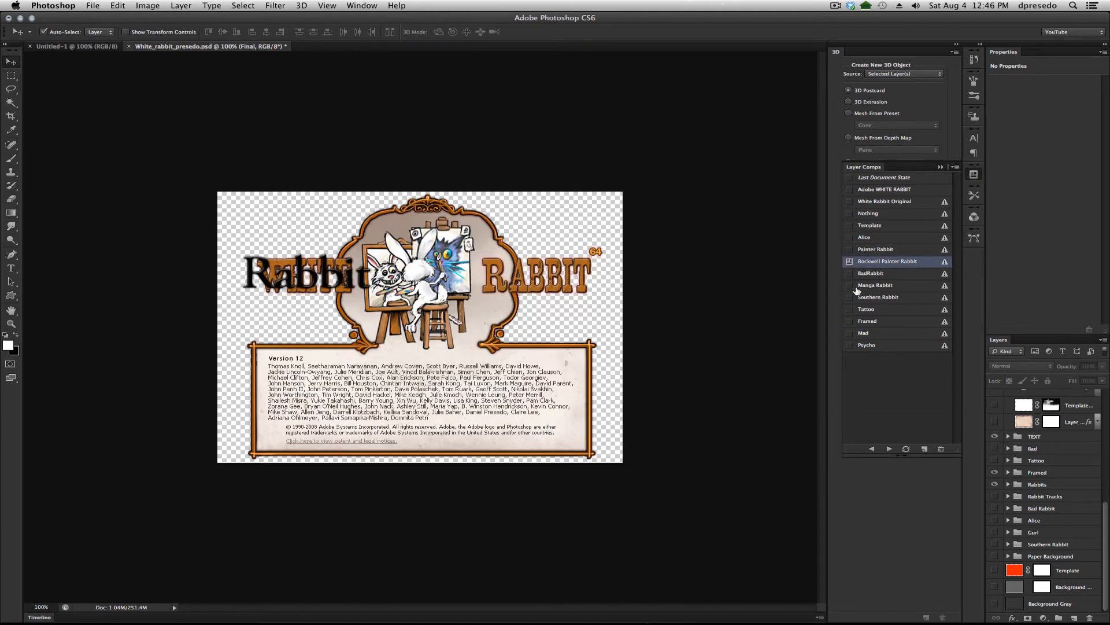
pyautogui.click(849, 296)
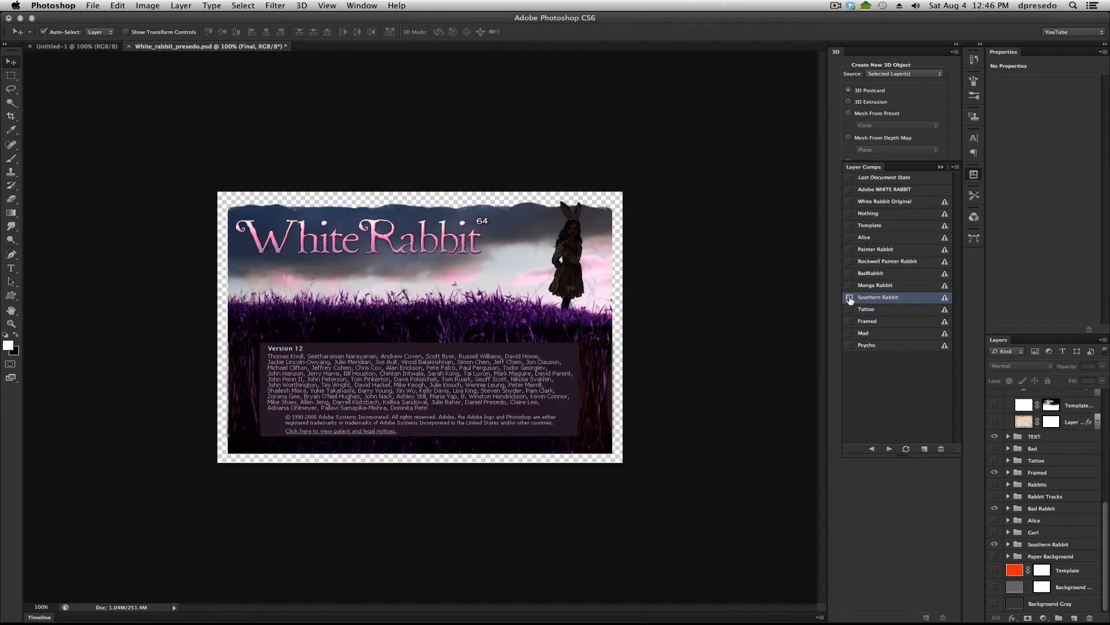